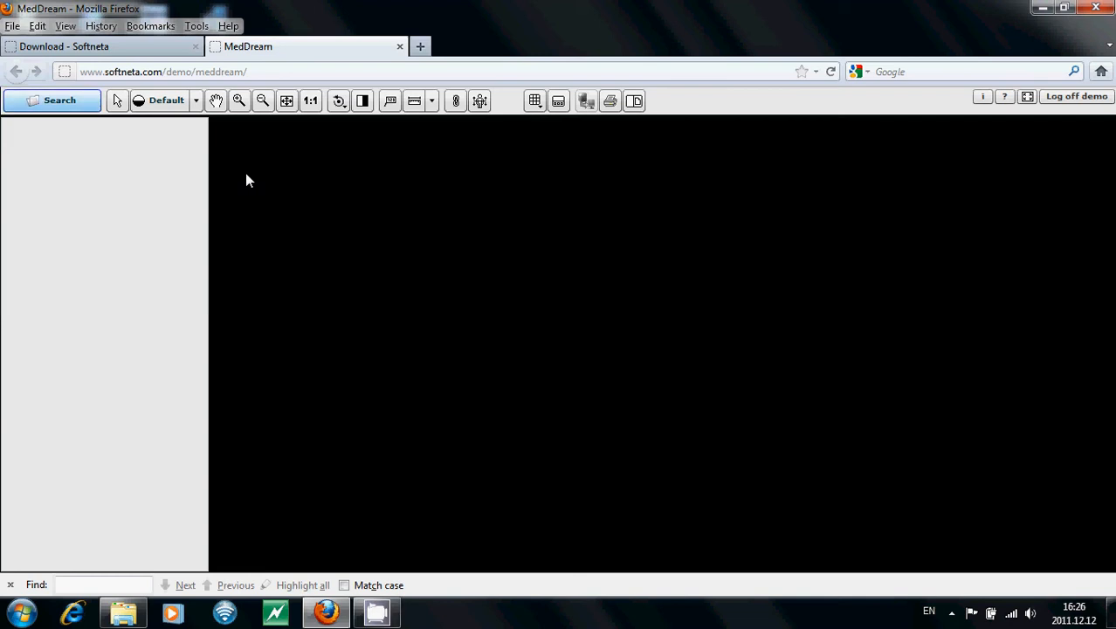
Load the spine MRI study from the search results into the two-pane viewer.
{"action": "left_click", "coordinate": [51, 100]}
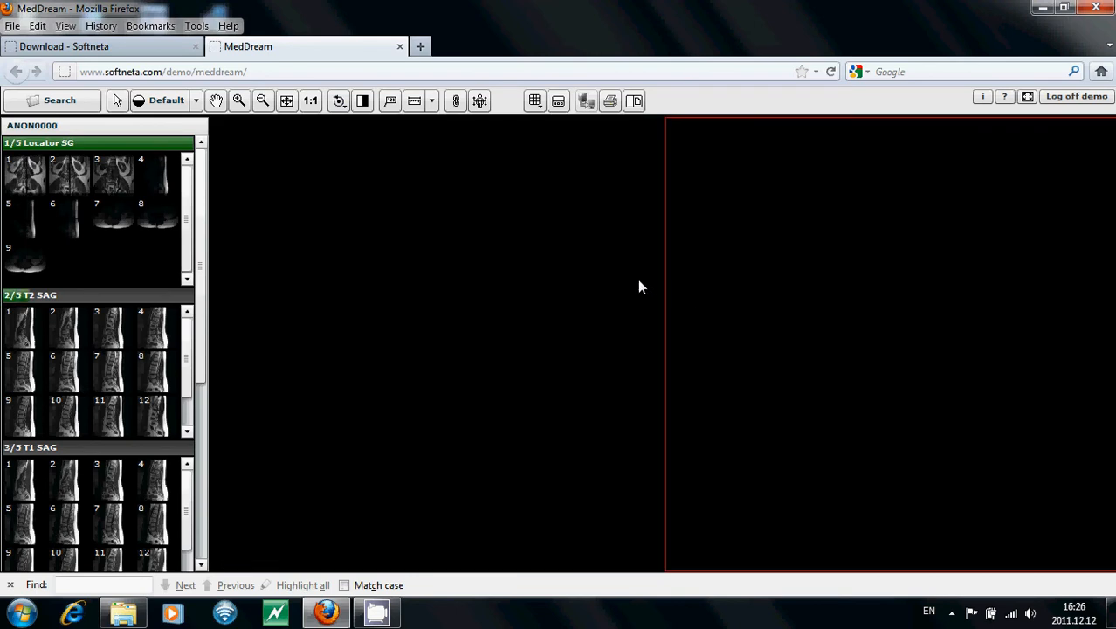
Make the left pane active and bring up the screen layout choices.
{"action": "left_click", "coordinate": [535, 100]}
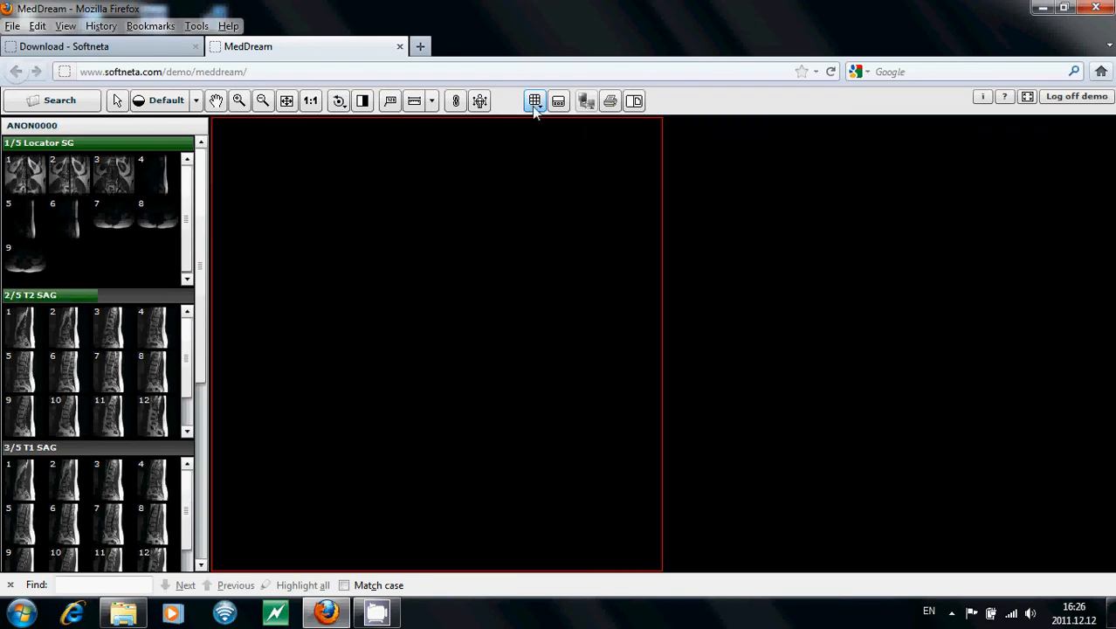
{"action": "left_click", "coordinate": [534, 101]}
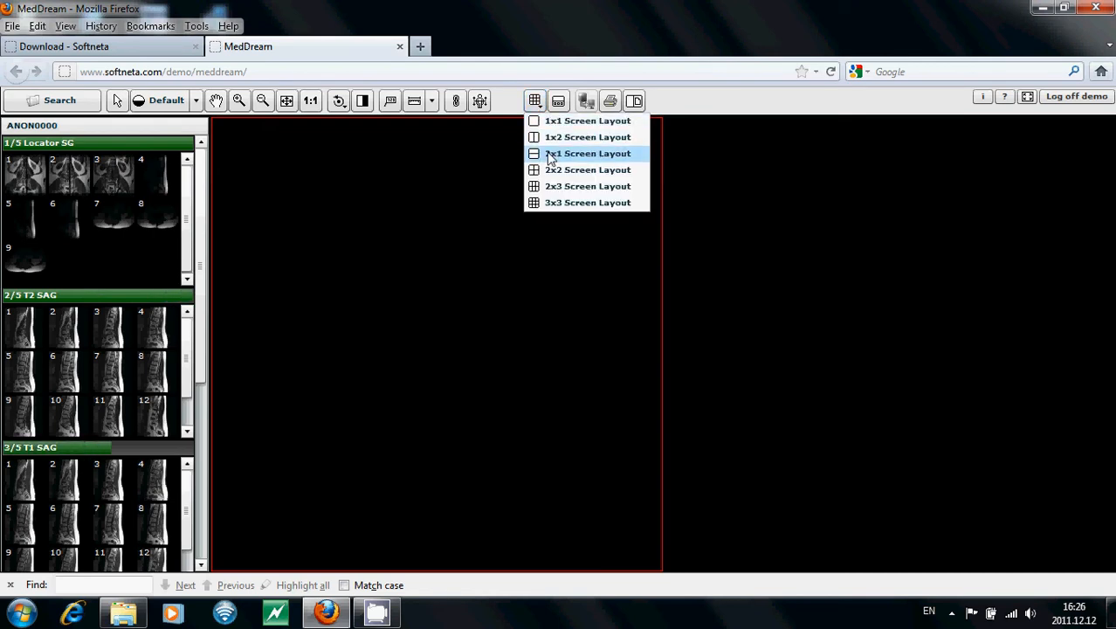
{"action": "mouse_move", "coordinate": [420, 206]}
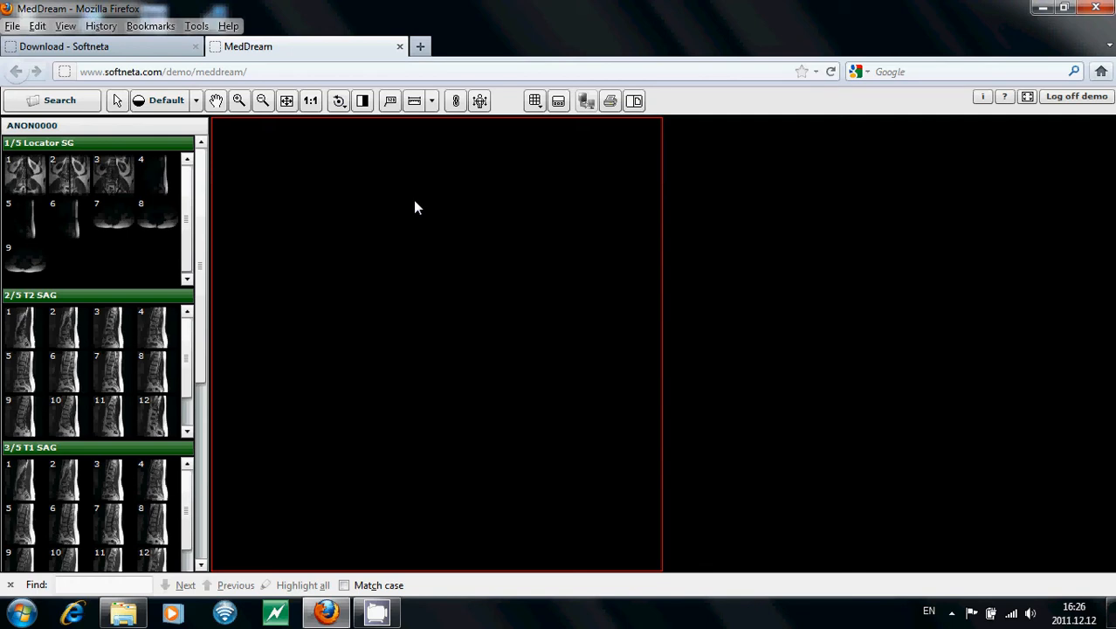
{"action": "mouse_move", "coordinate": [30, 184]}
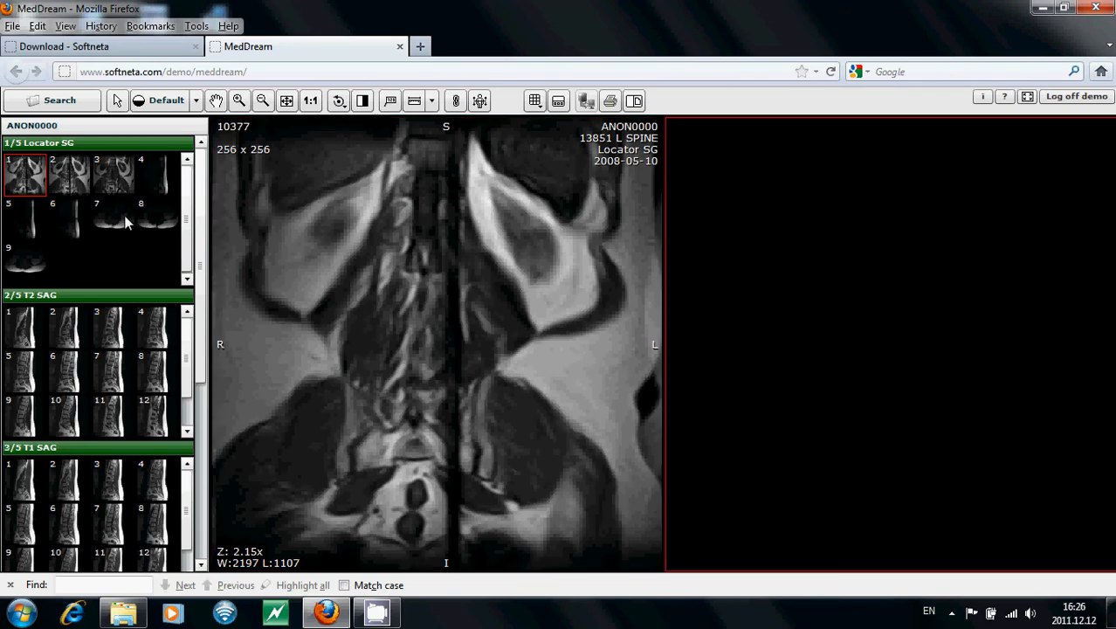
Load Locator SG thumbnail 7, the axial slice, into the right pane.
{"action": "left_click", "coordinate": [112, 218]}
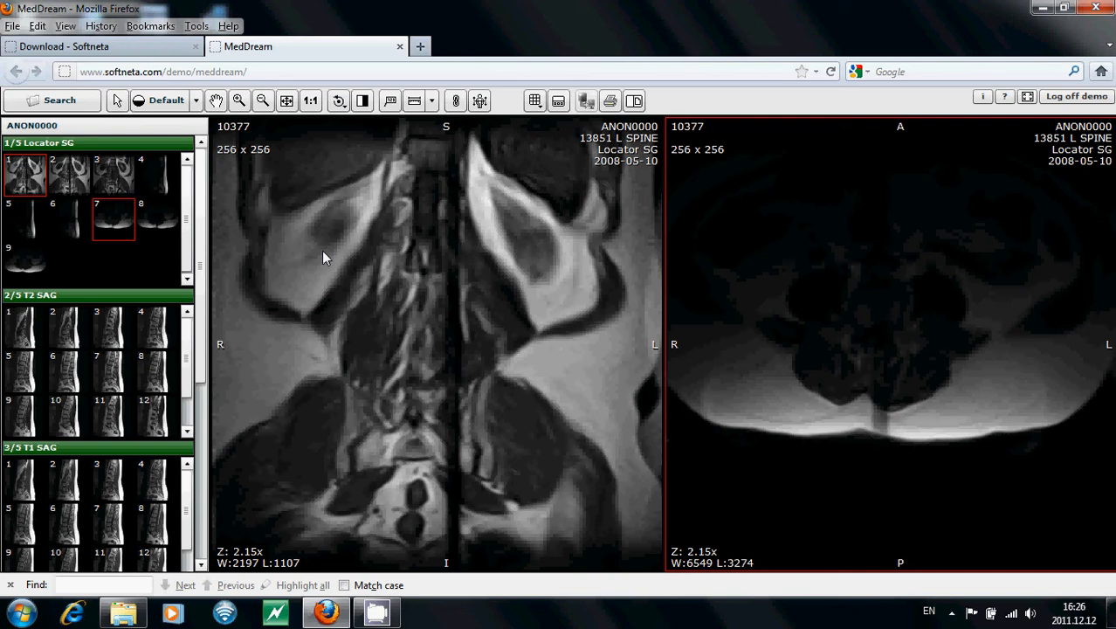
{"action": "mouse_move", "coordinate": [263, 205]}
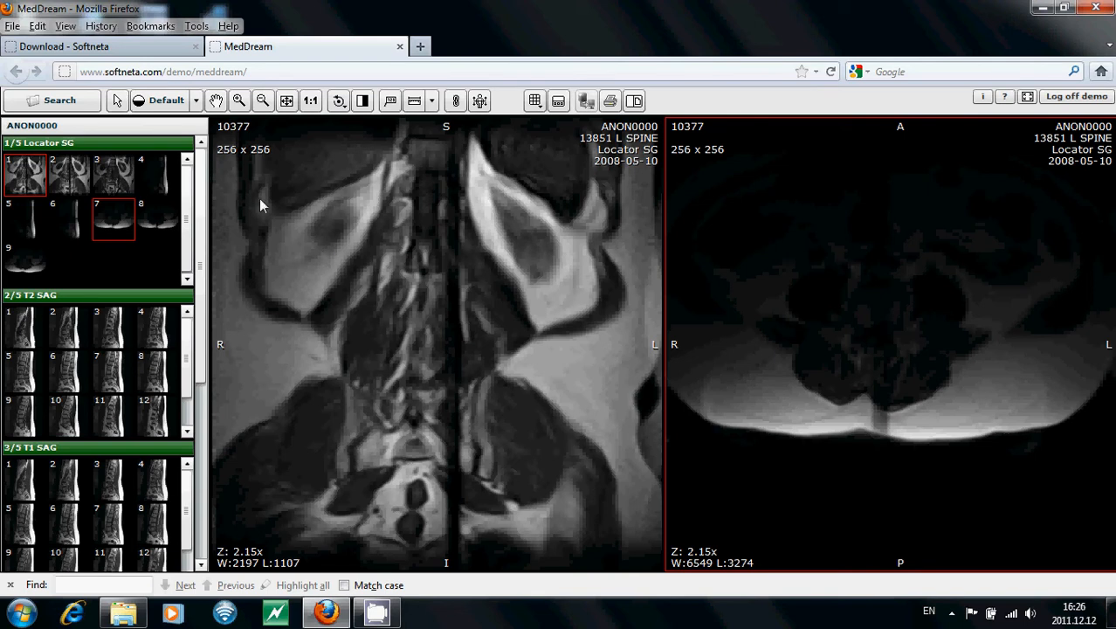
Apply the Cerebrum preset (W120 L40) to the axial pane and drag-adjust the coronal pane's window/level.
{"action": "left_click", "coordinate": [166, 100]}
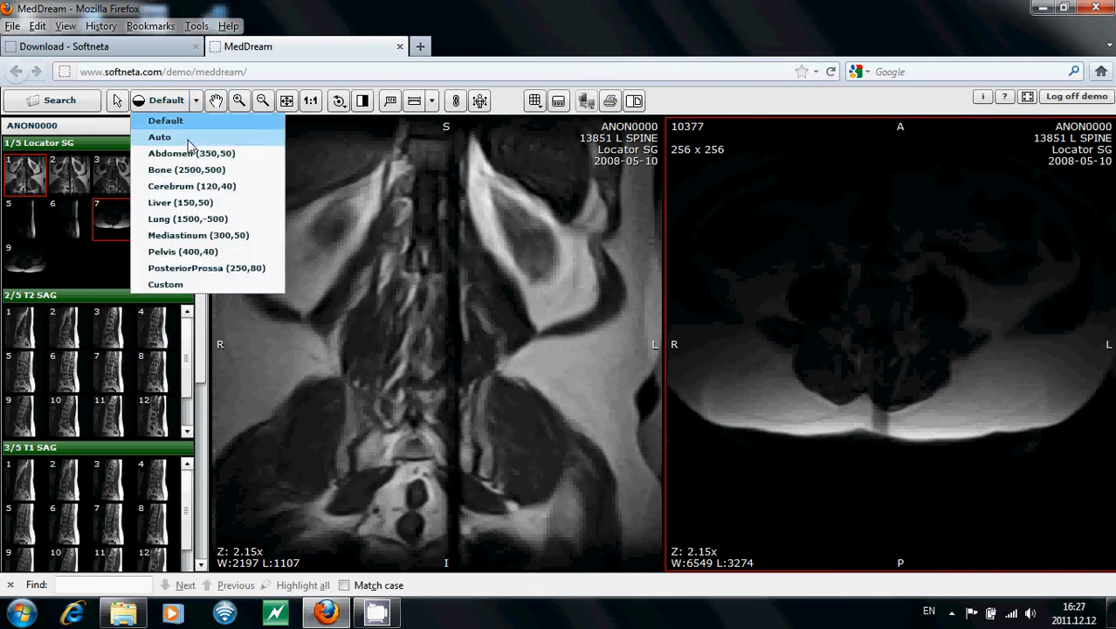
{"action": "mouse_move", "coordinate": [191, 153]}
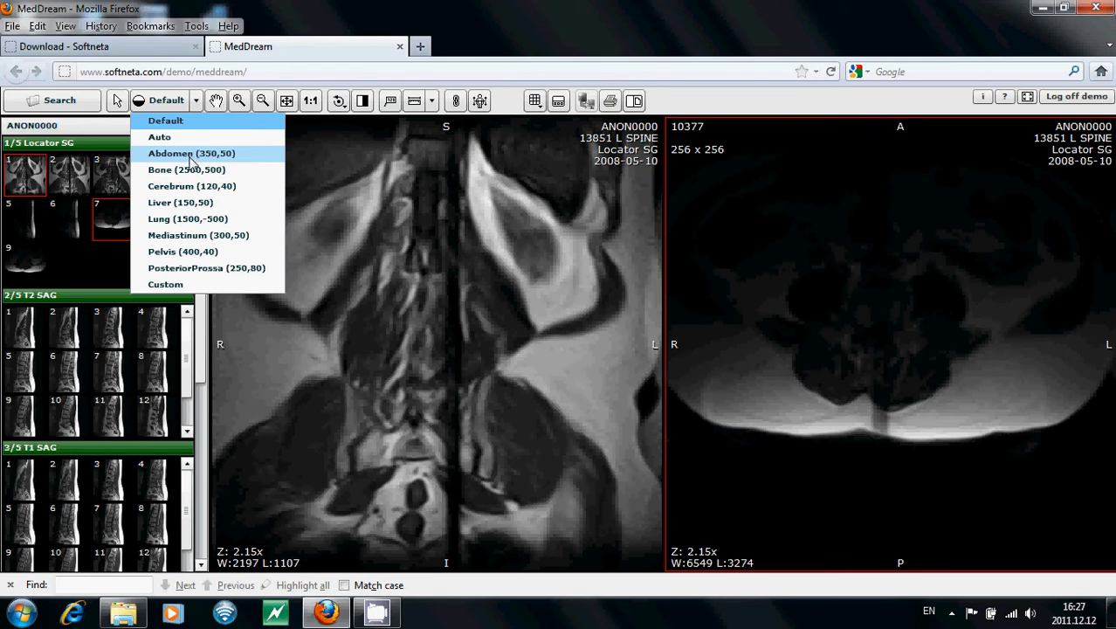
{"action": "mouse_move", "coordinate": [190, 186]}
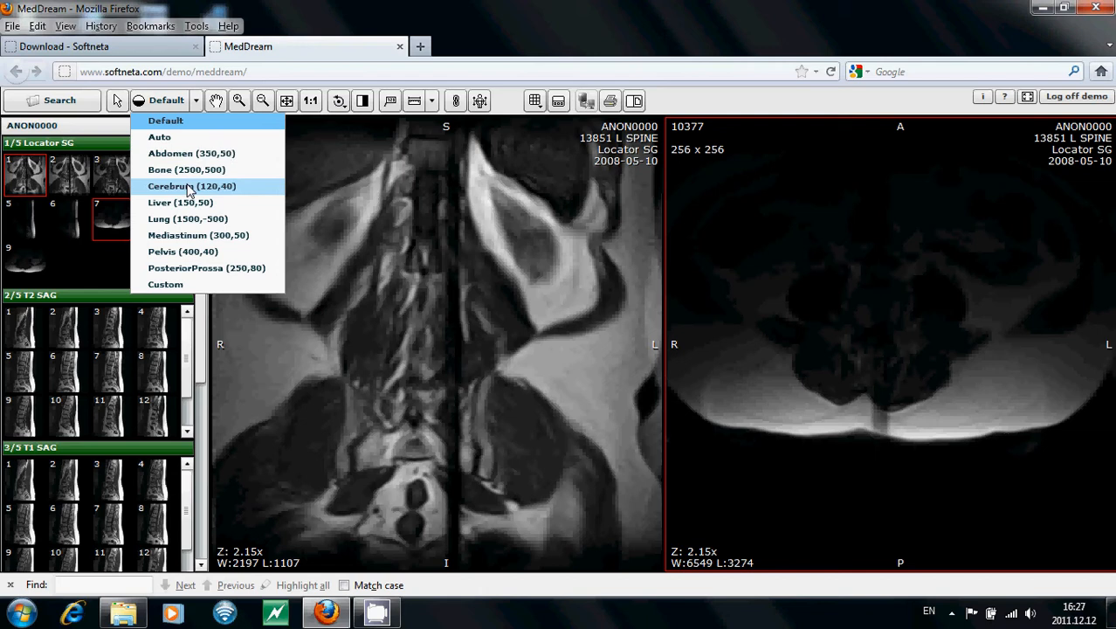
{"action": "left_click", "coordinate": [192, 186]}
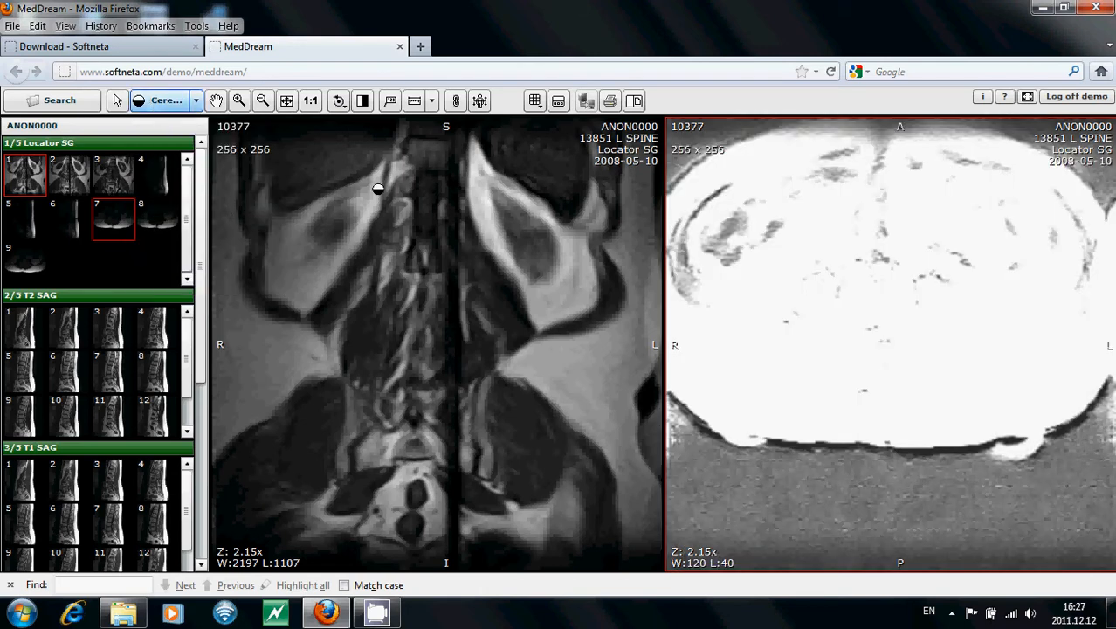
{"action": "left_click_drag", "start_coordinate": [377, 190], "coordinate": [460, 458]}
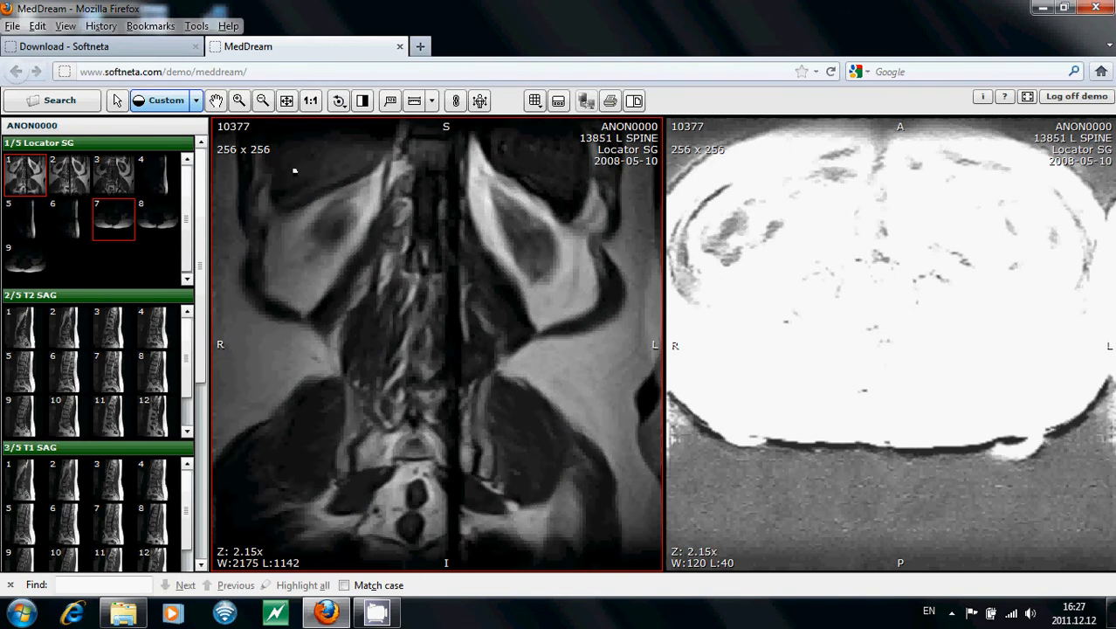
{"action": "left_click", "coordinate": [215, 100]}
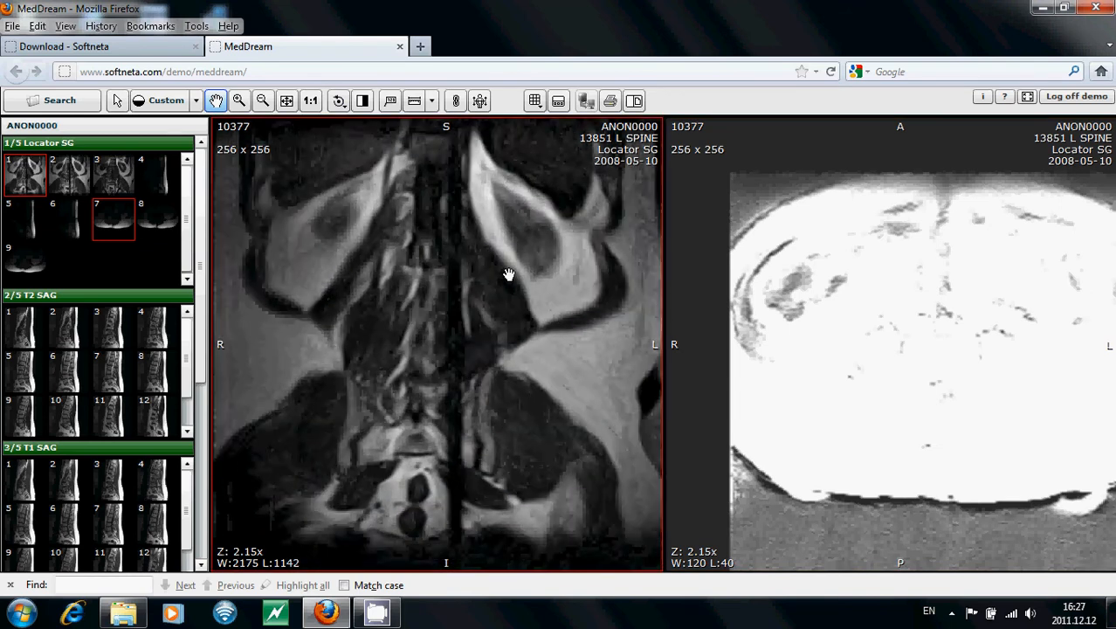
Pan and zoom out, fit both panes, then set the coronal image to 1:1 resolution.
{"action": "left_click_drag", "start_coordinate": [509, 275], "coordinate": [527, 377]}
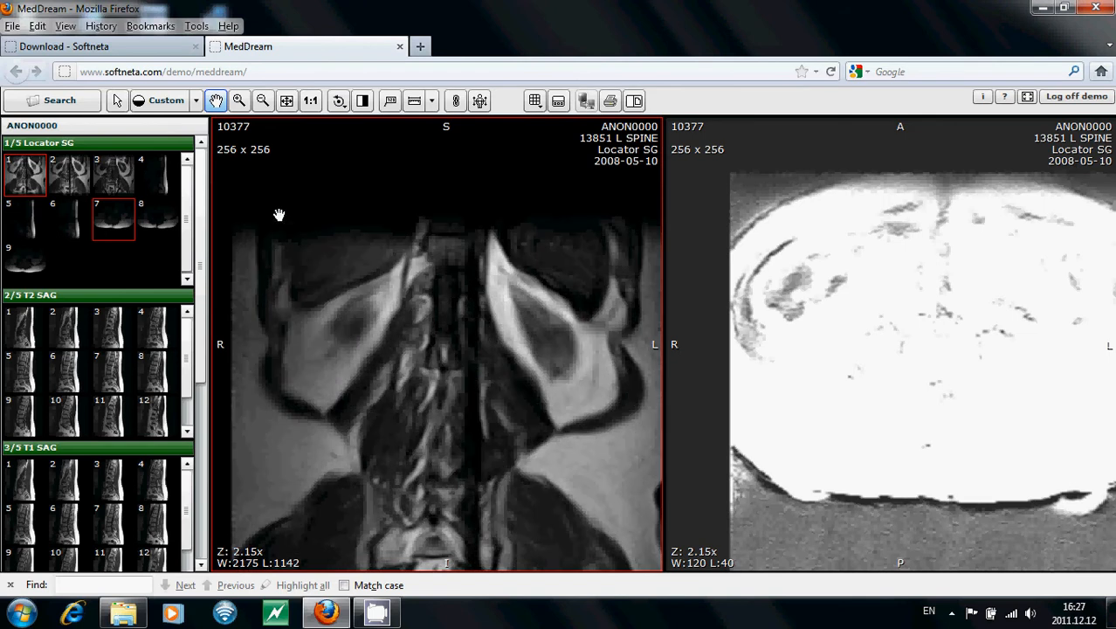
{"action": "mouse_move", "coordinate": [239, 101]}
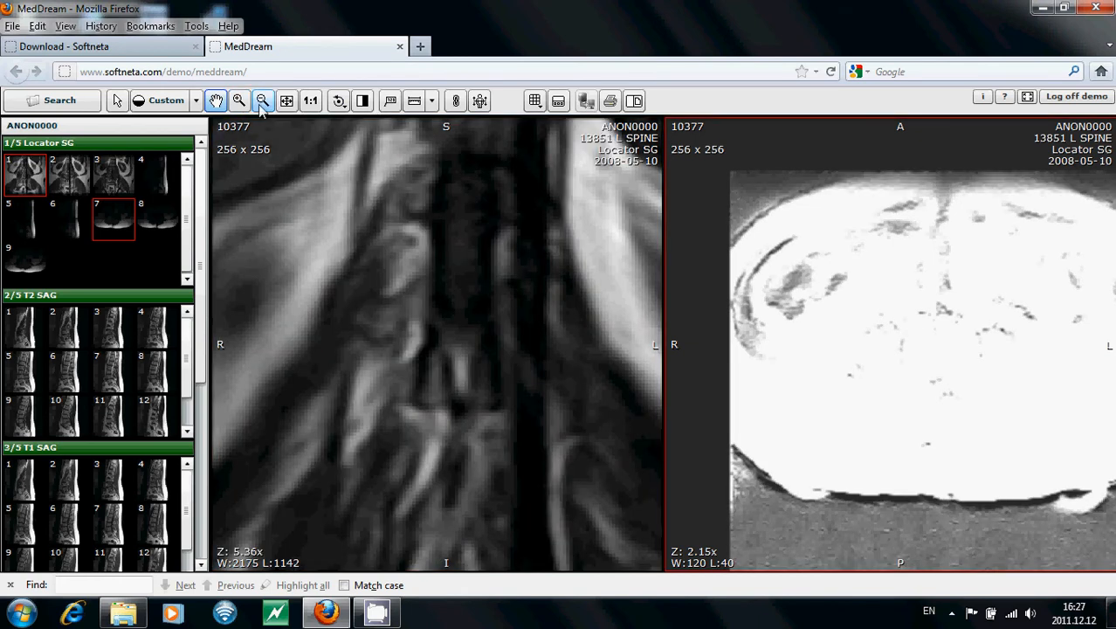
{"action": "left_click", "coordinate": [262, 100]}
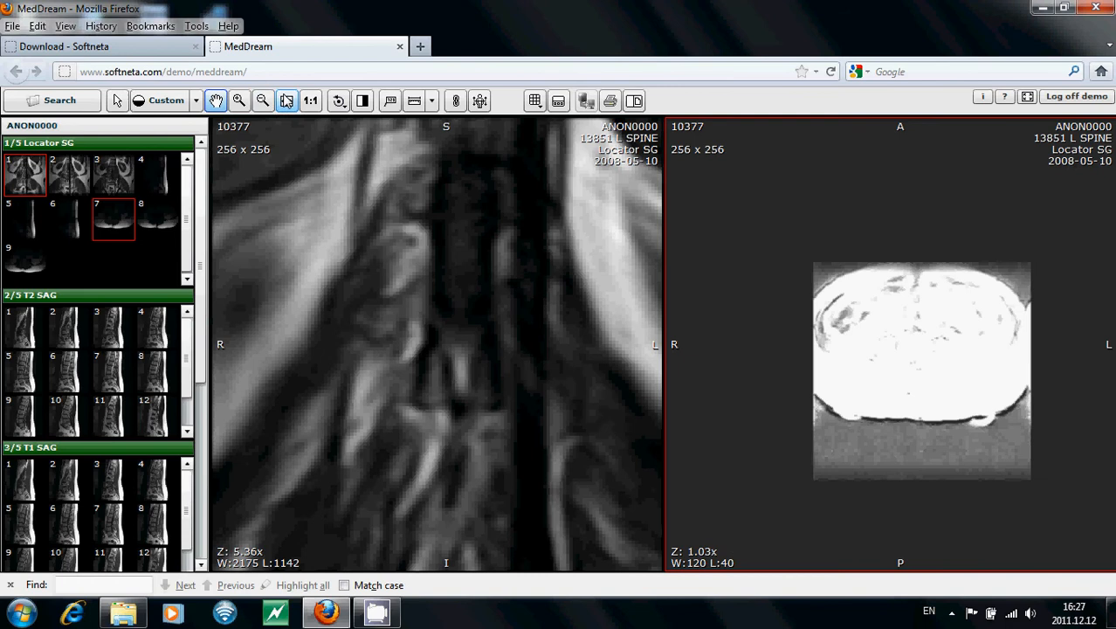
{"action": "mouse_move", "coordinate": [287, 101]}
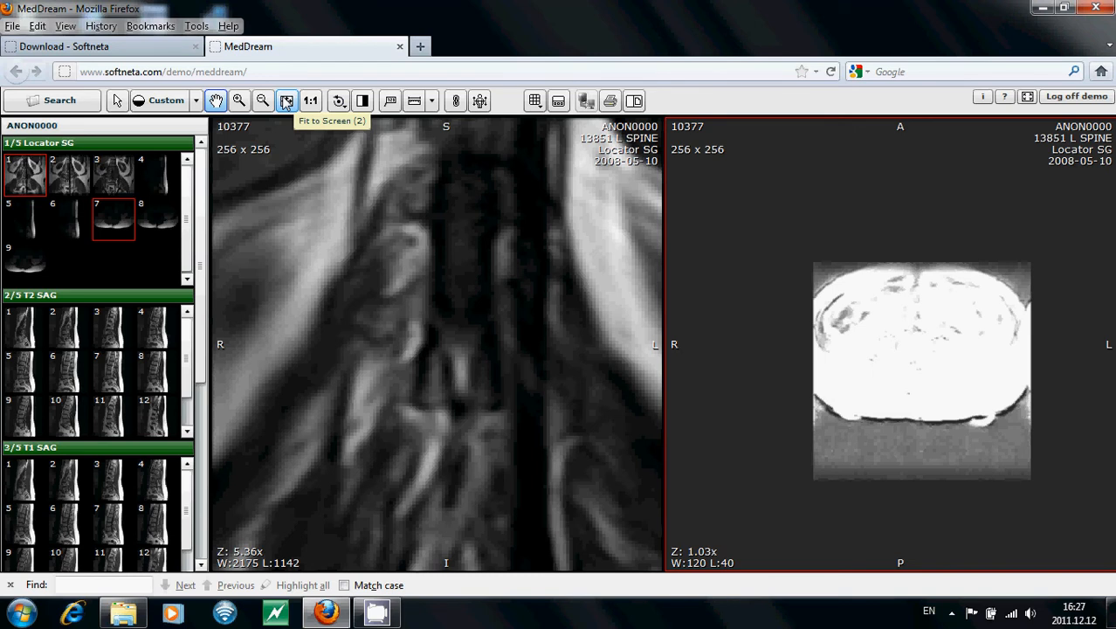
{"action": "left_click", "coordinate": [287, 100]}
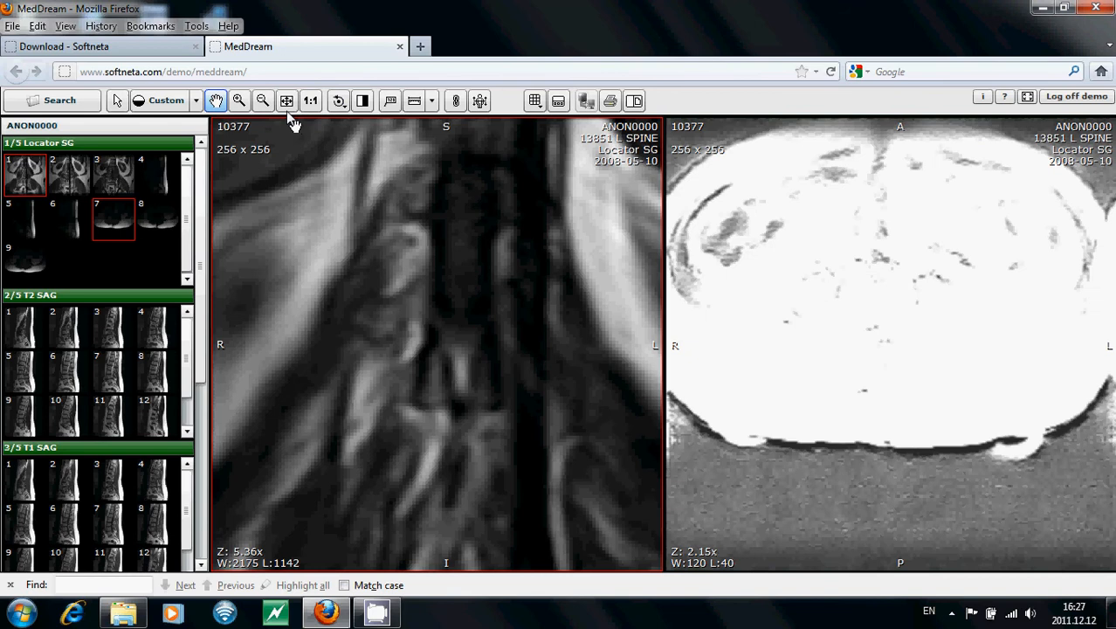
{"action": "left_click", "coordinate": [311, 100]}
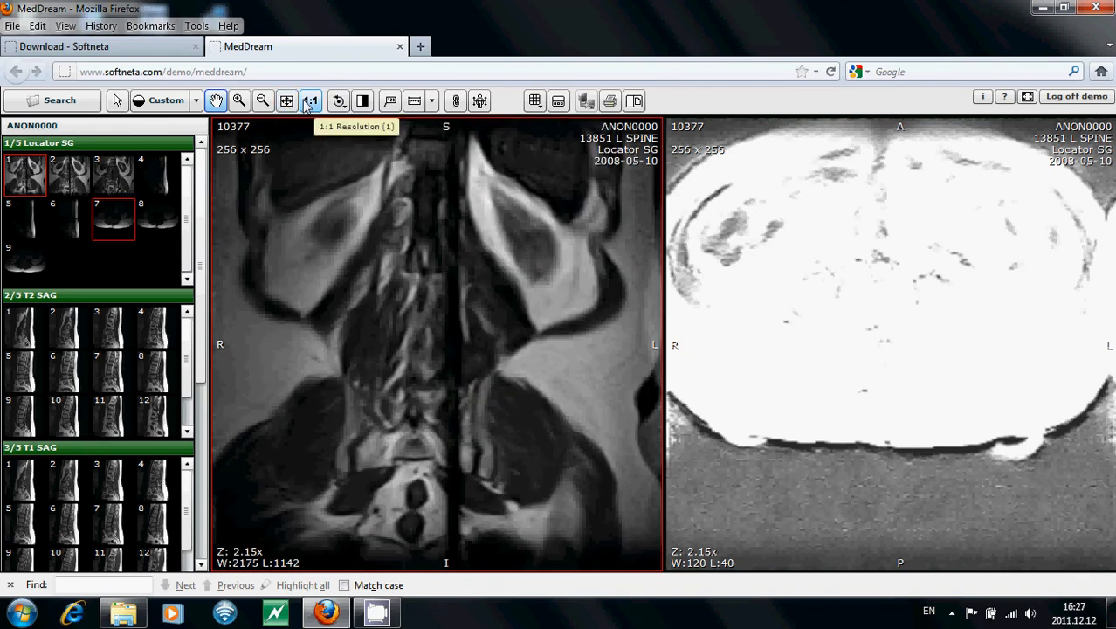
{"action": "left_click", "coordinate": [310, 100]}
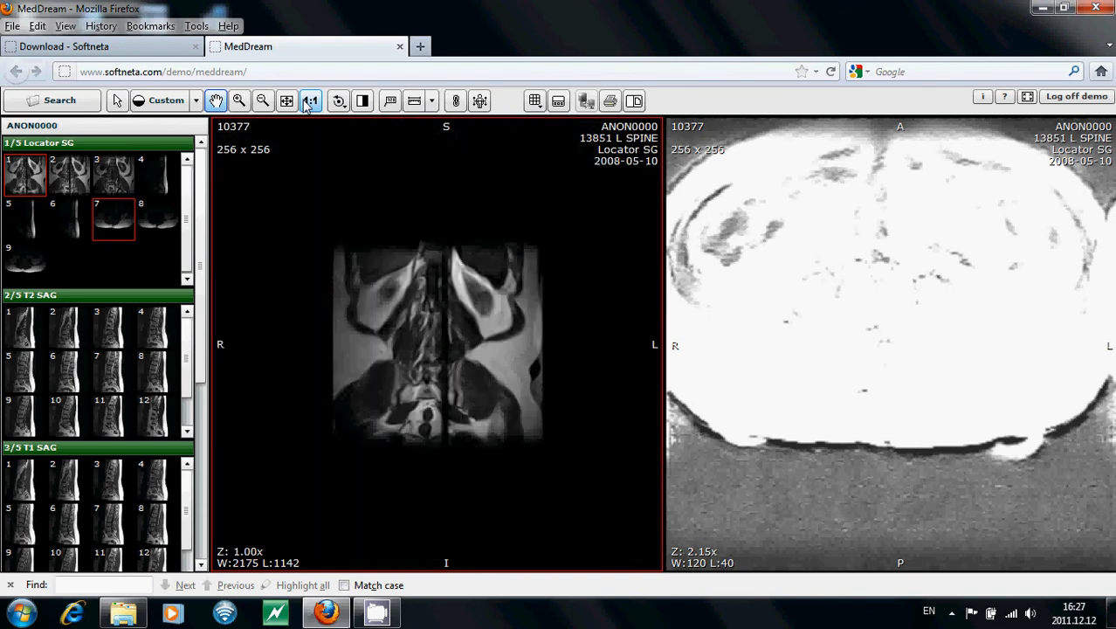
{"action": "mouse_move", "coordinate": [311, 101]}
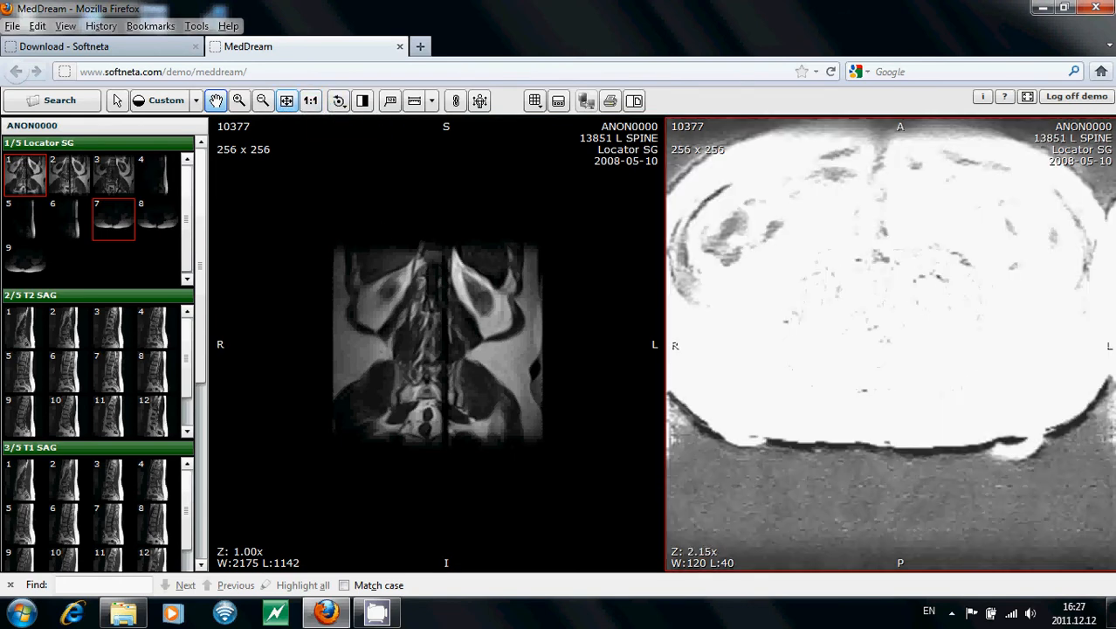
Refit the coronal image, rotate right and back left, then flip it horizontally and vertically.
{"action": "left_click", "coordinate": [338, 100]}
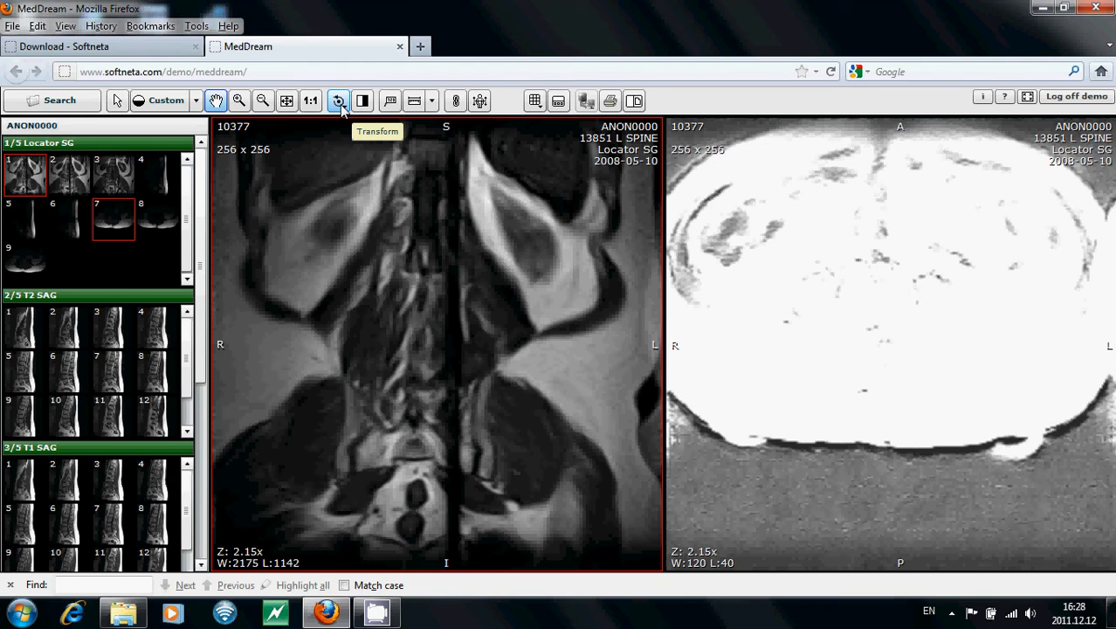
{"action": "mouse_move", "coordinate": [339, 100]}
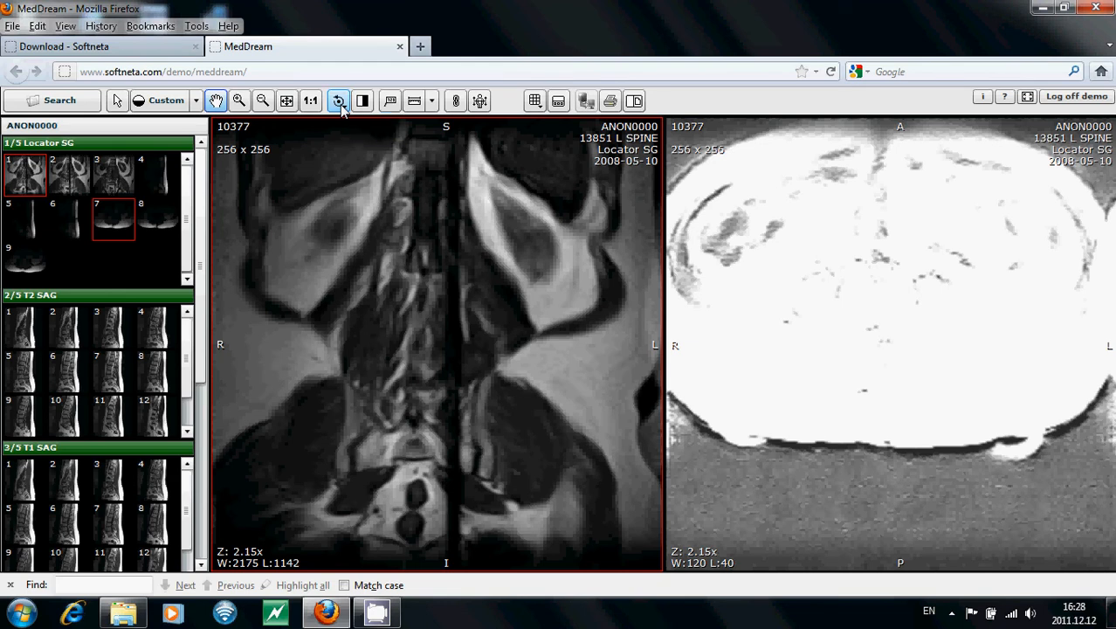
{"action": "left_click", "coordinate": [339, 101]}
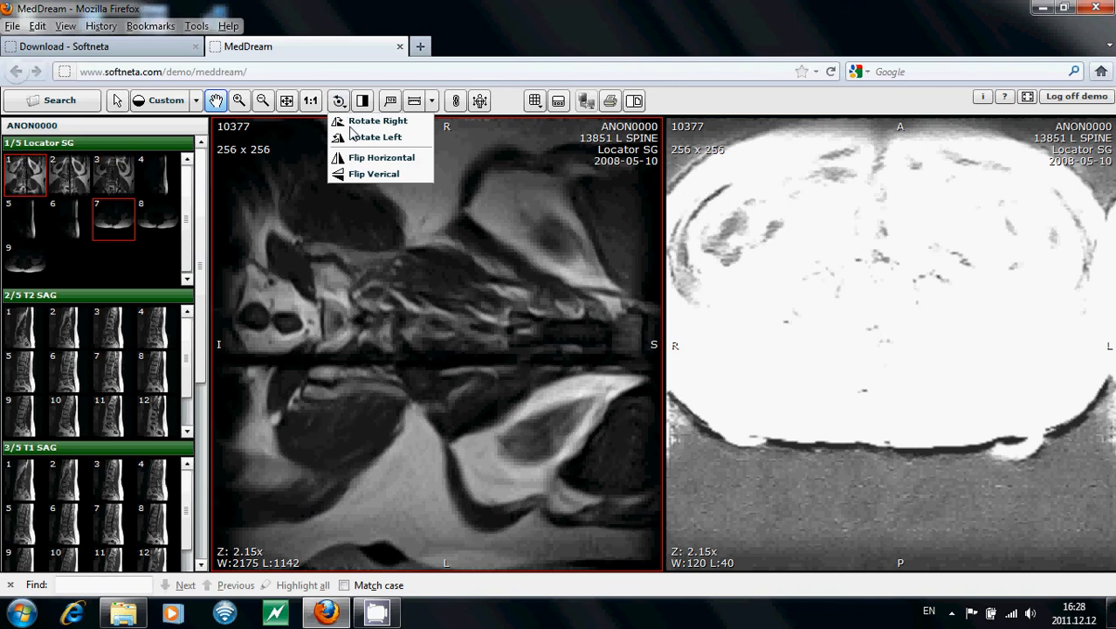
{"action": "left_click", "coordinate": [377, 121]}
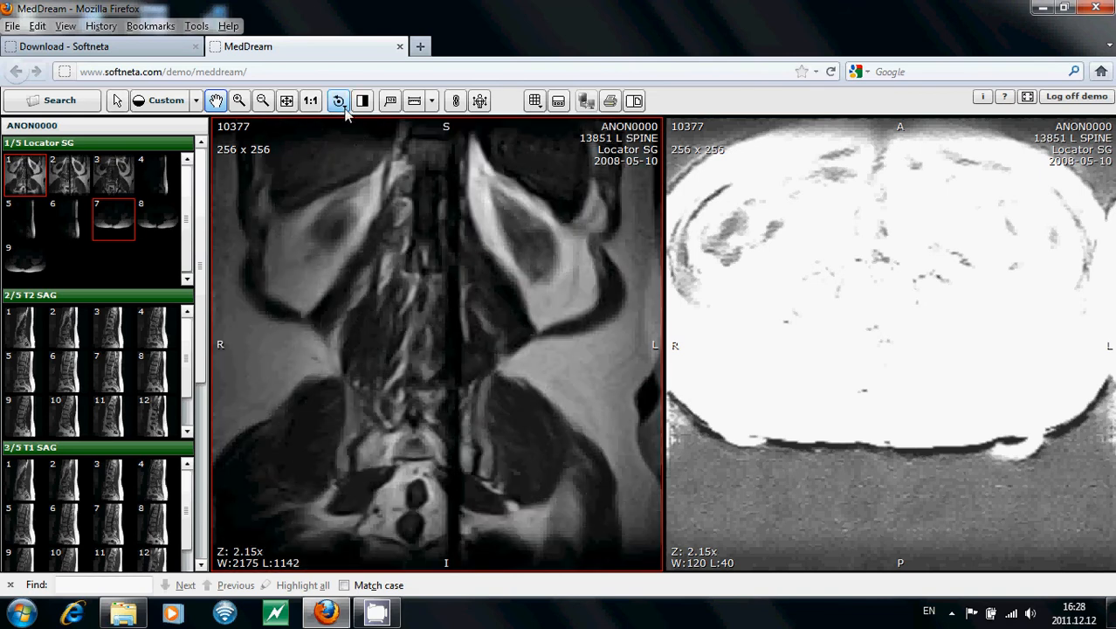
{"action": "left_click", "coordinate": [363, 100]}
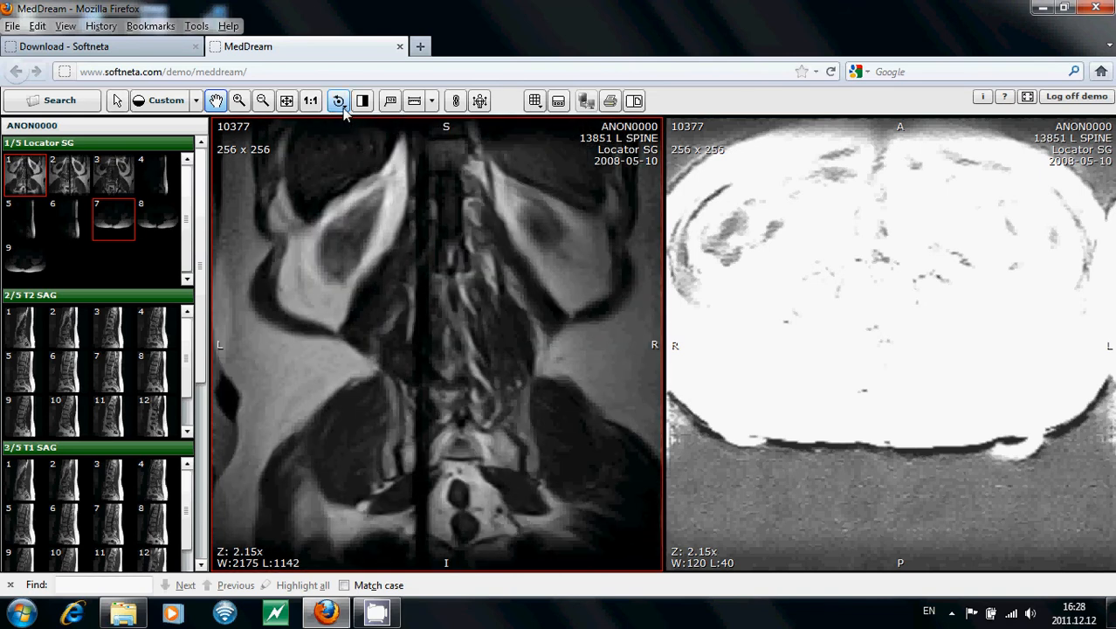
{"action": "left_click", "coordinate": [362, 100]}
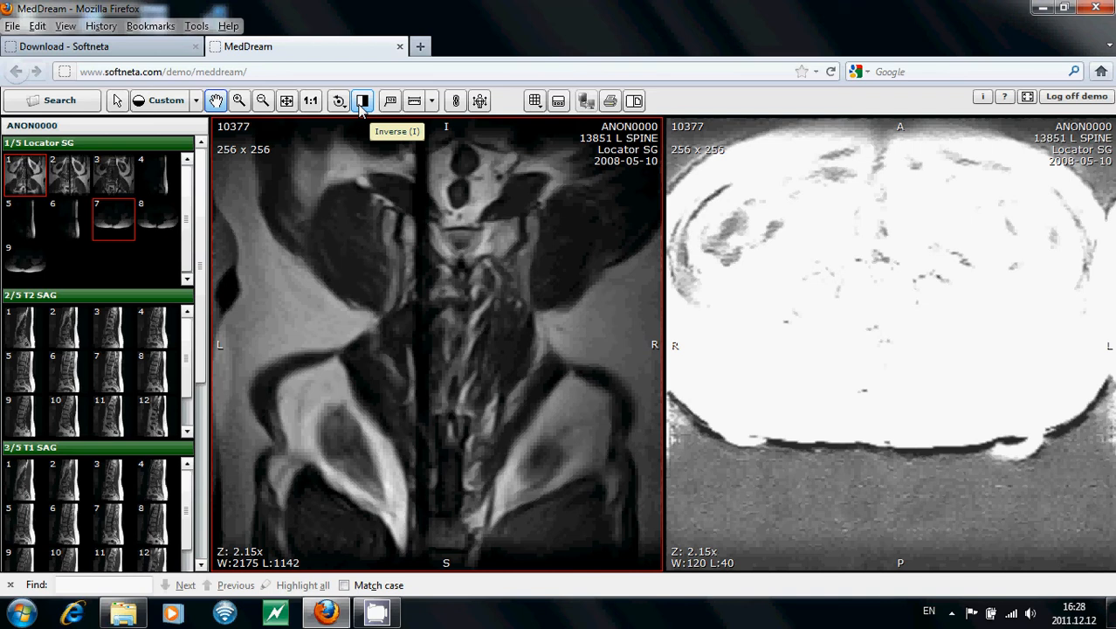
Probe pixel values on the coronal image (229 HU, 1496 HU) and open the measurement dropdown.
{"action": "left_click", "coordinate": [362, 100]}
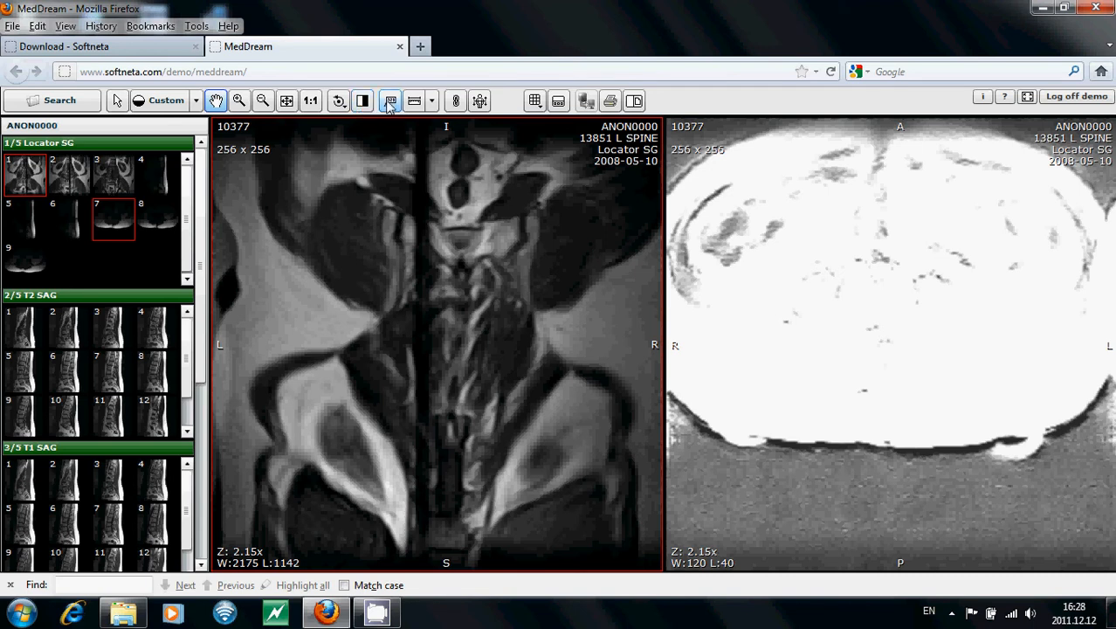
{"action": "mouse_move", "coordinate": [391, 100]}
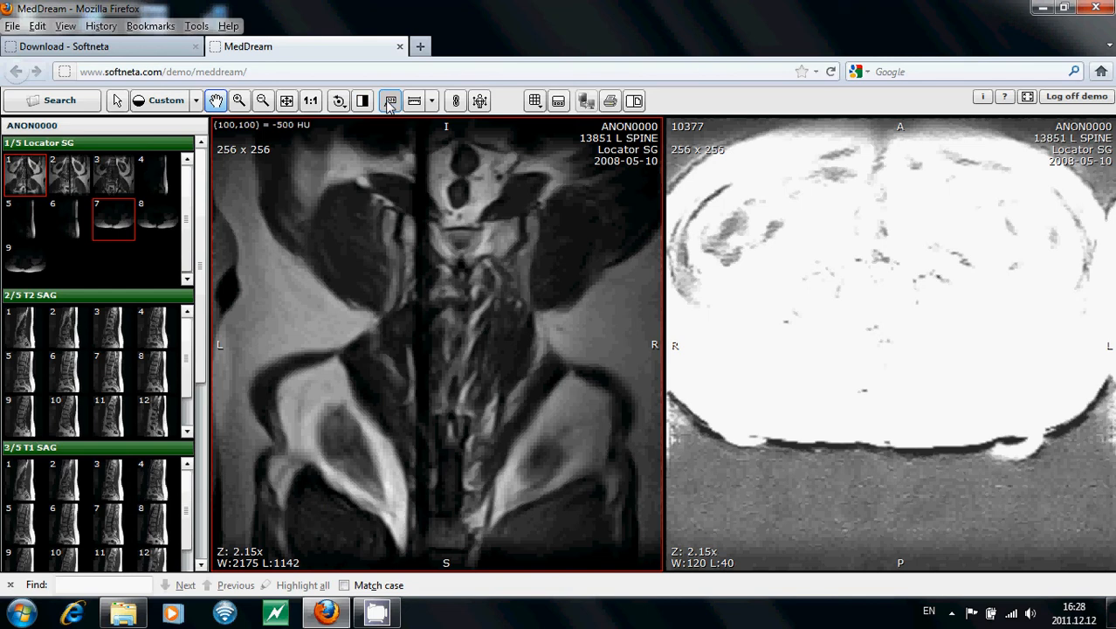
{"action": "mouse_move", "coordinate": [387, 120]}
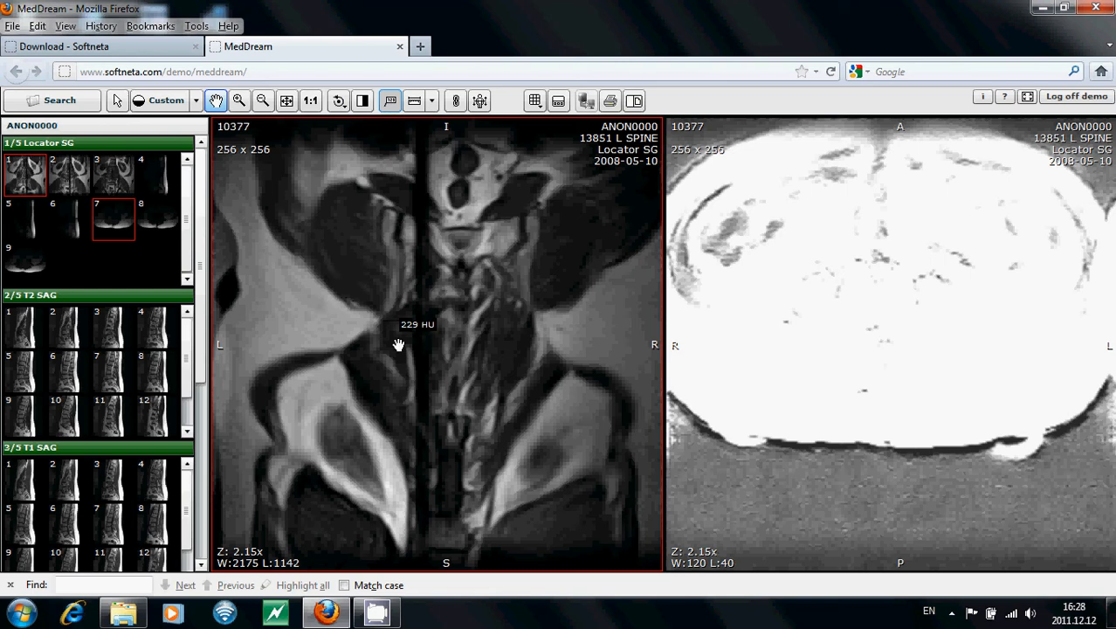
{"action": "mouse_move", "coordinate": [453, 226]}
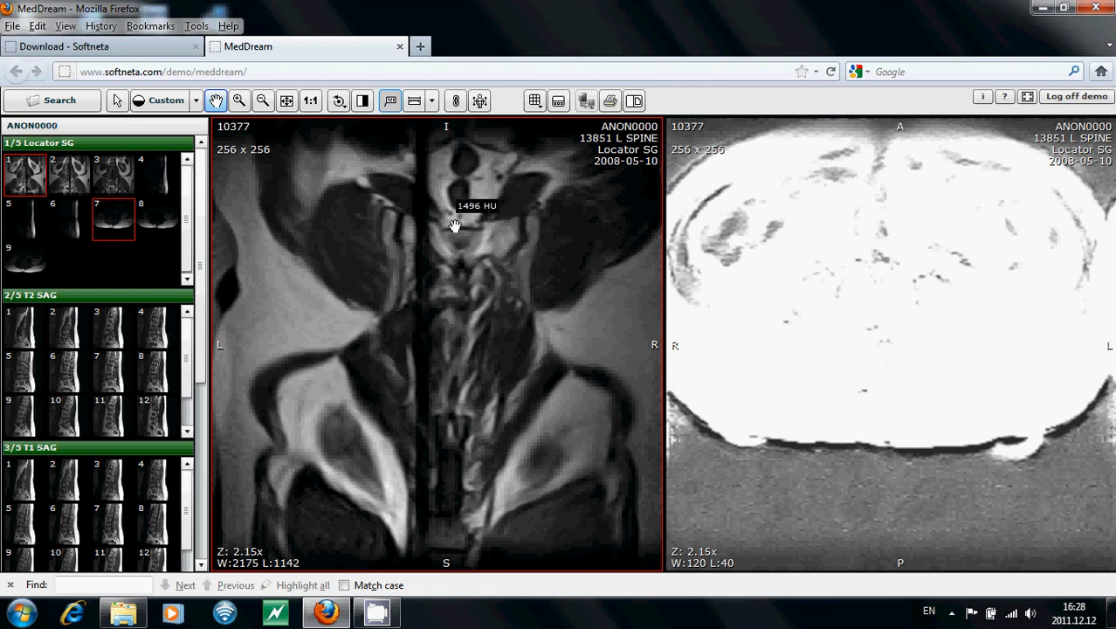
{"action": "left_click", "coordinate": [431, 101]}
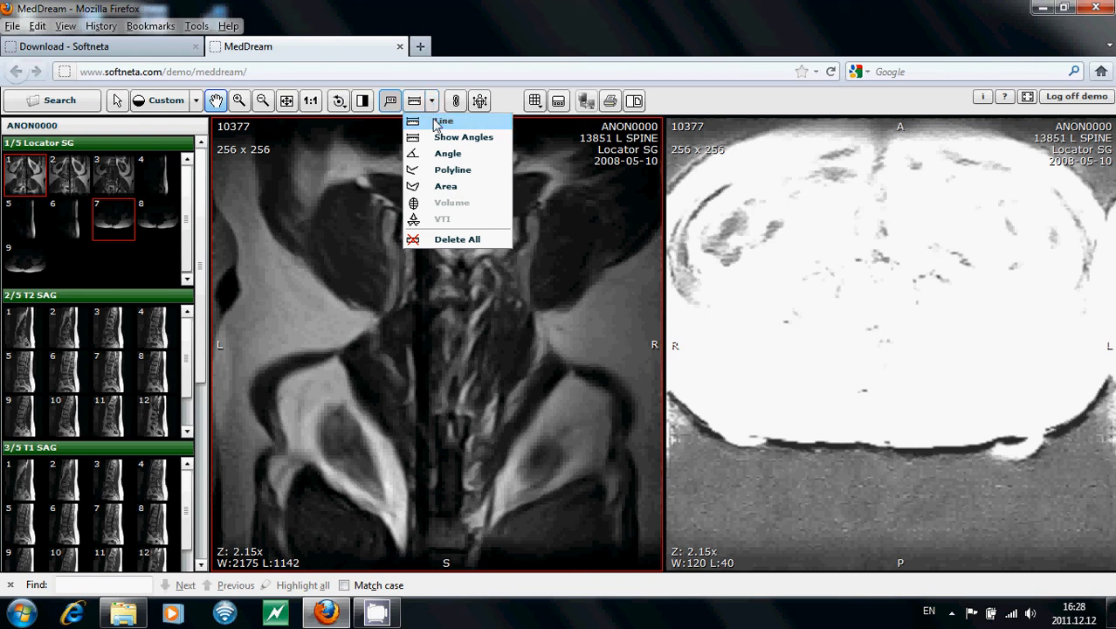
Choose the Line measurement, then switch to the Download - Softneta browser tab.
{"action": "left_click", "coordinate": [444, 121]}
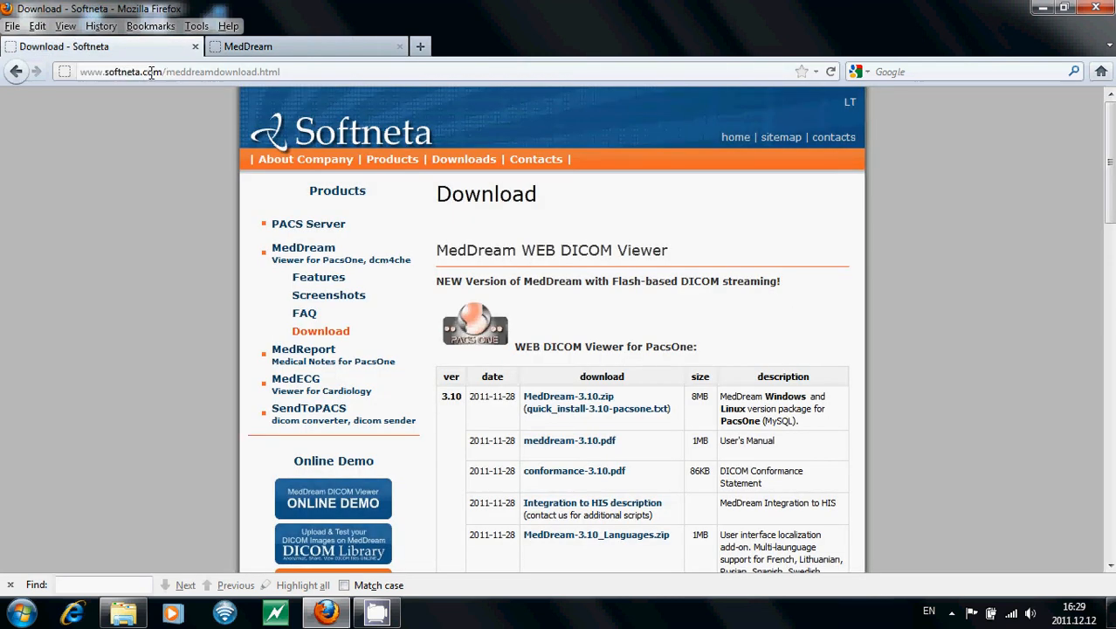
Select the address bar and scroll past the PACS package tables to the contact footer.
{"action": "left_click", "coordinate": [179, 71]}
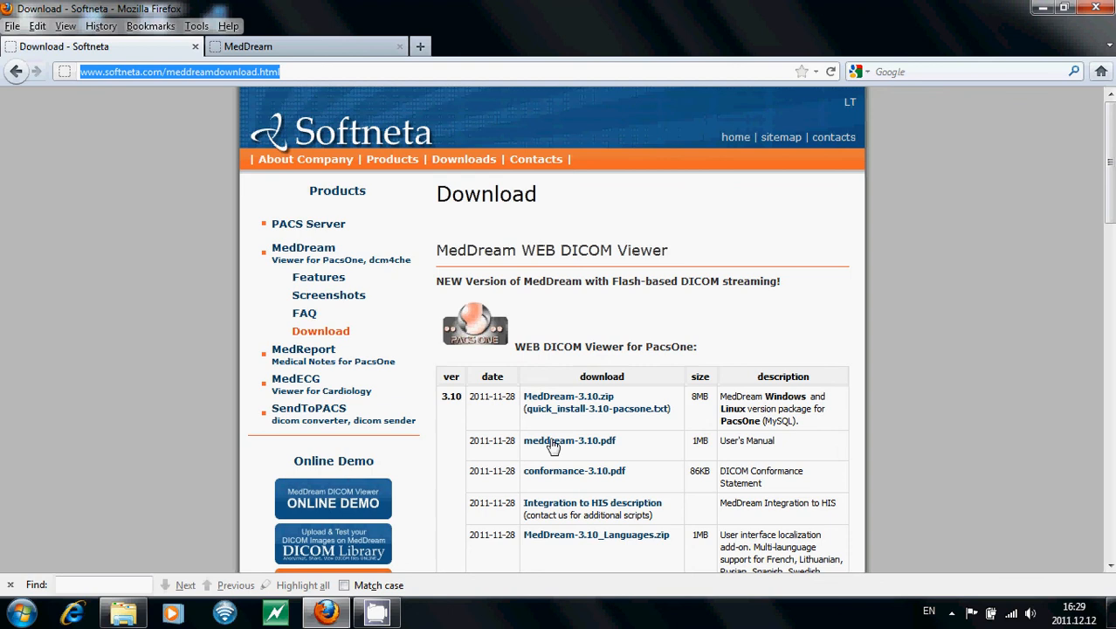
{"action": "mouse_move", "coordinate": [554, 445]}
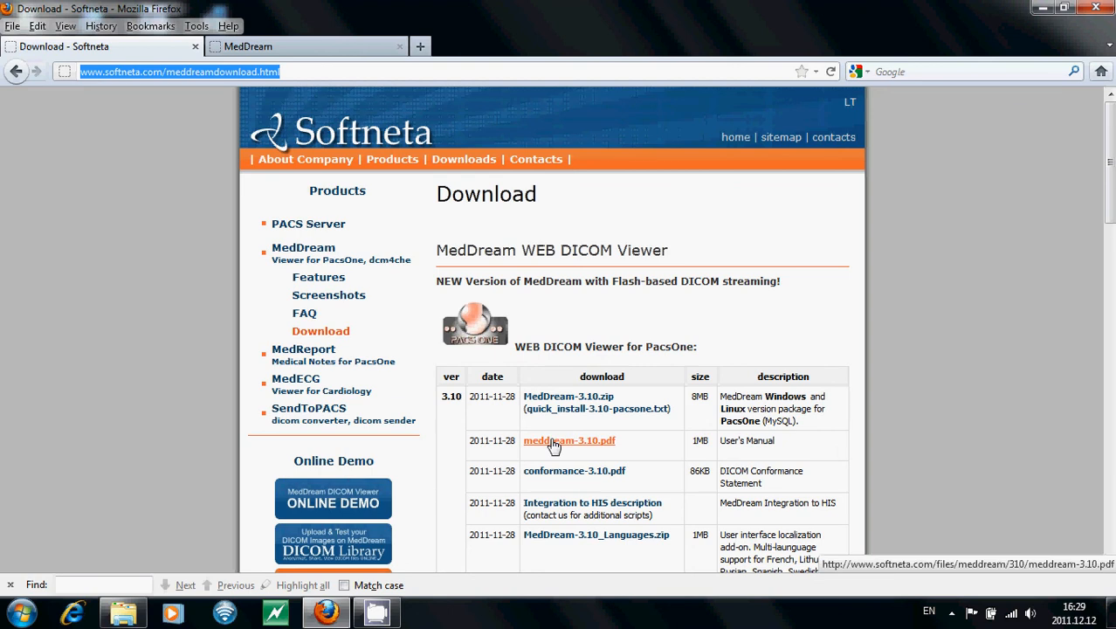
{"action": "mouse_move", "coordinate": [590, 330]}
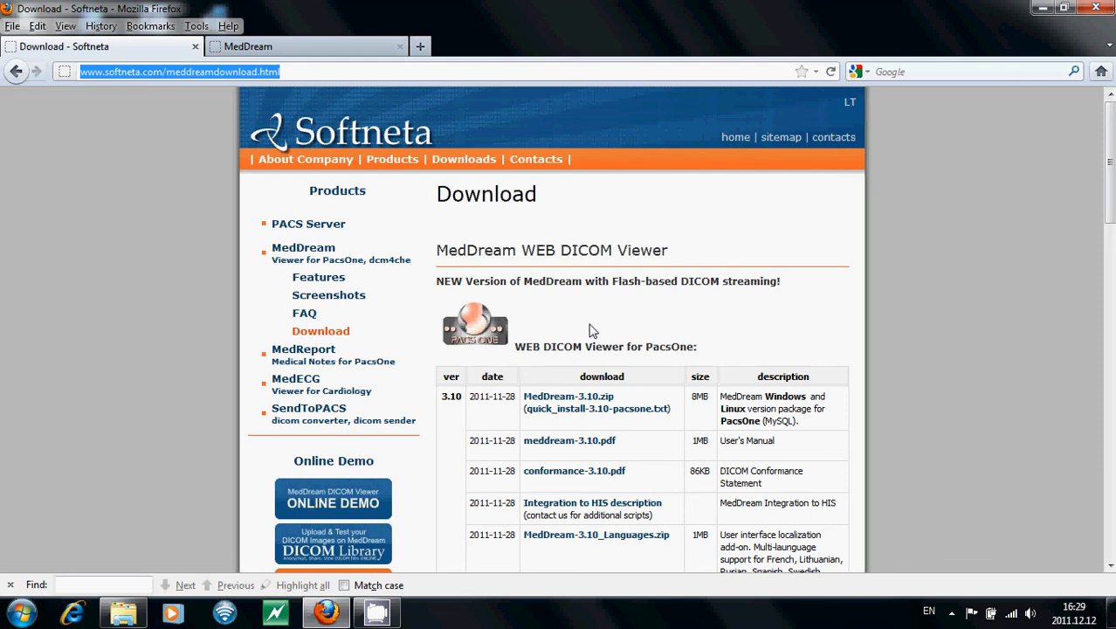
{"action": "scroll", "scroll_direction": "down", "scroll_amount": 3}
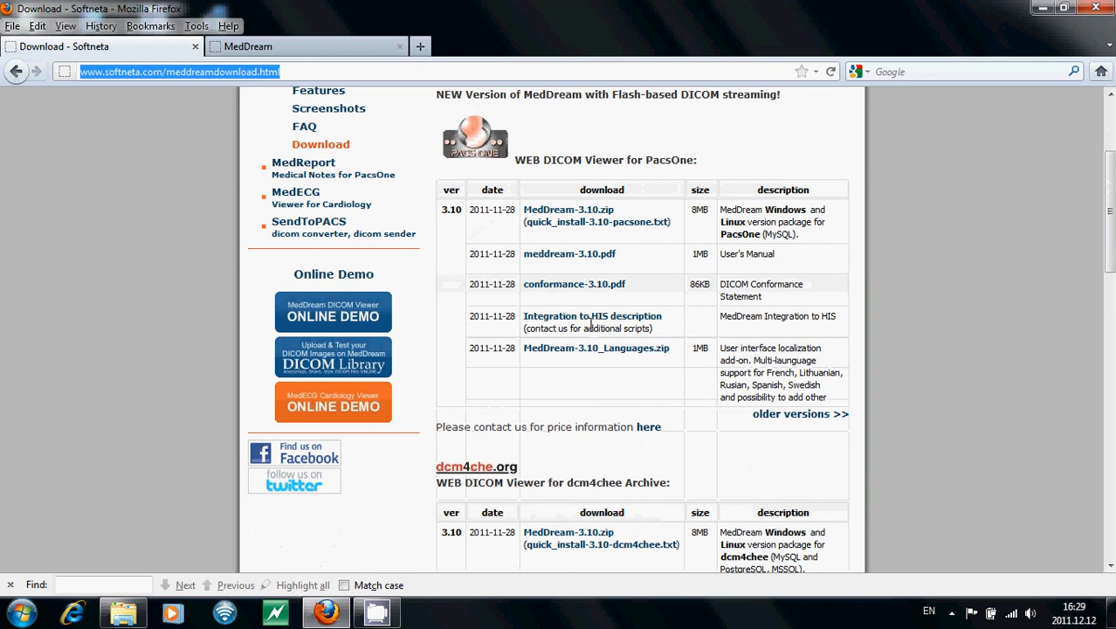
{"action": "scroll", "scroll_direction": "down", "scroll_amount": 3}
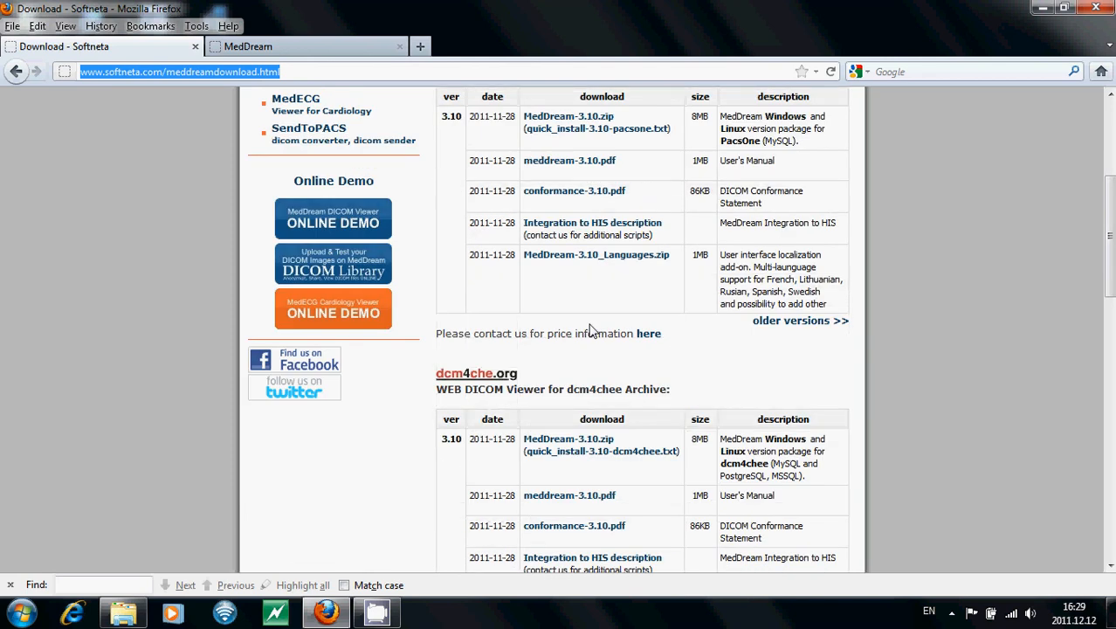
{"action": "scroll", "scroll_direction": "down", "scroll_amount": 3}
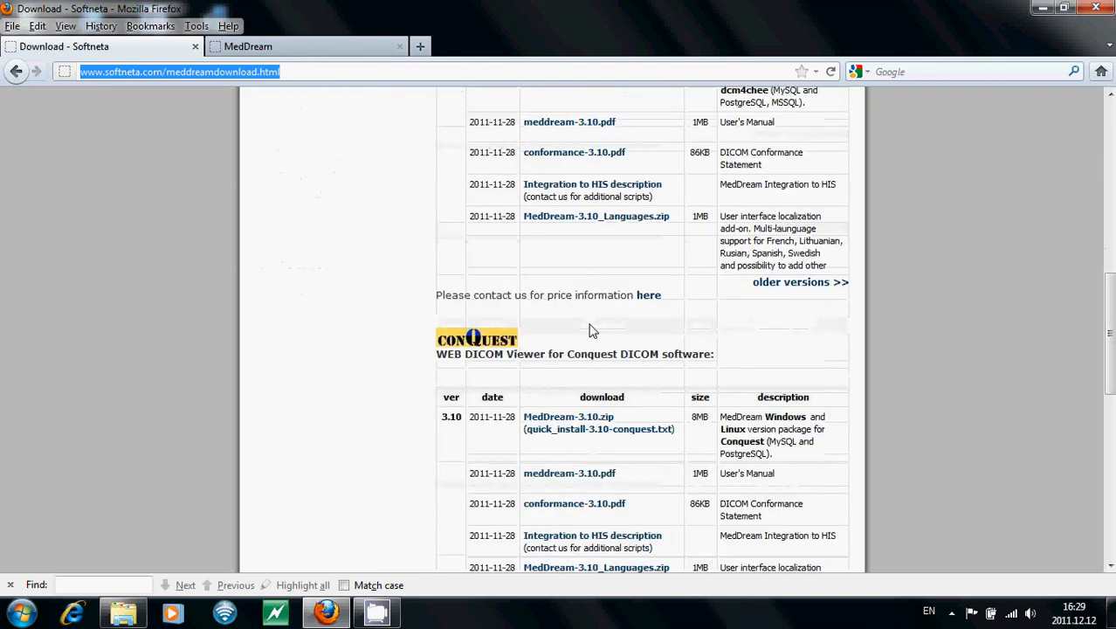
{"action": "scroll", "scroll_direction": "down", "scroll_amount": 3}
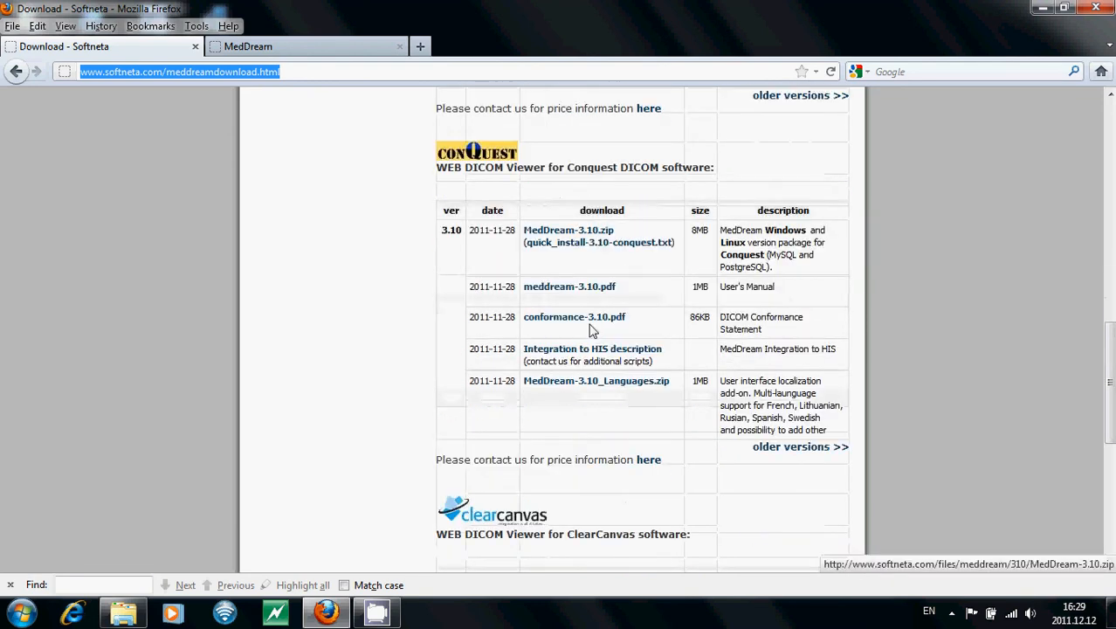
{"action": "scroll", "scroll_direction": "down", "scroll_amount": 3}
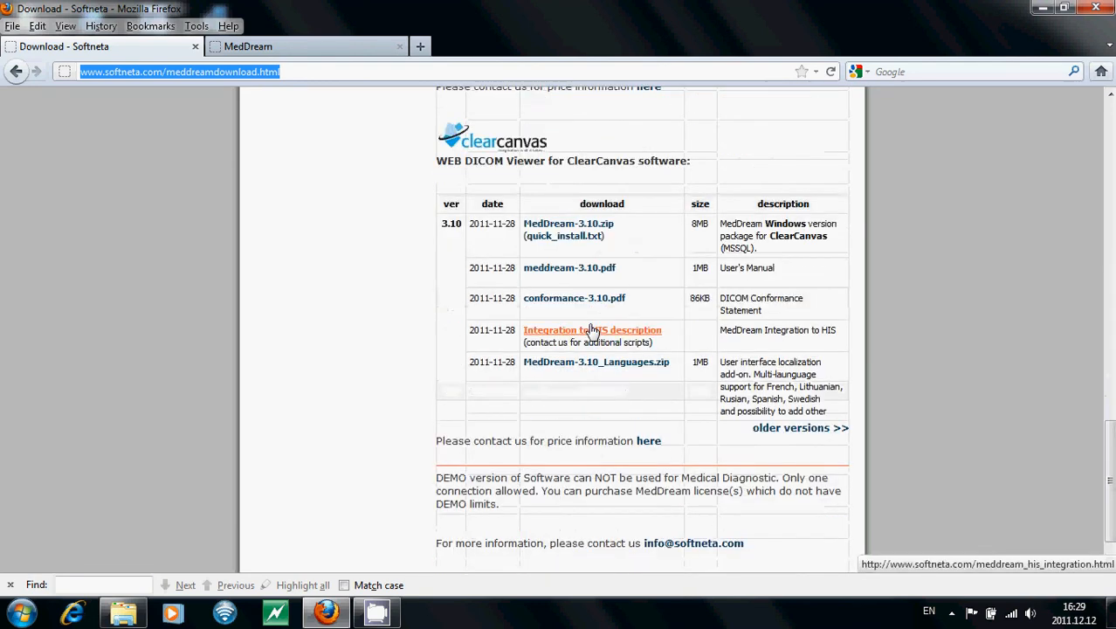
{"action": "scroll", "scroll_direction": "down", "scroll_amount": 3}
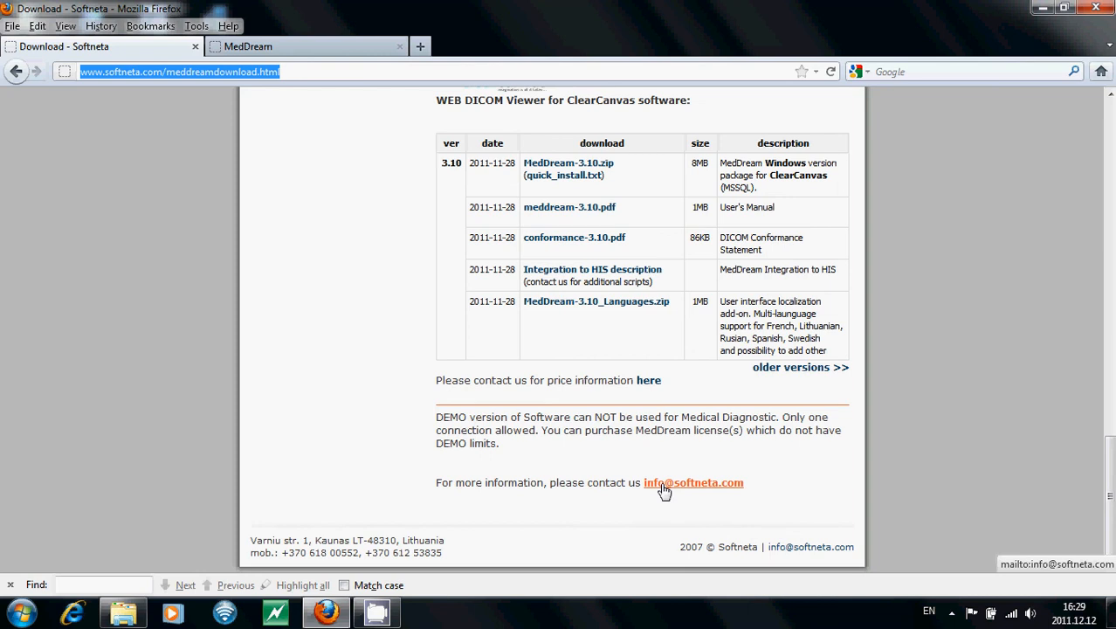
{"action": "mouse_move", "coordinate": [688, 489]}
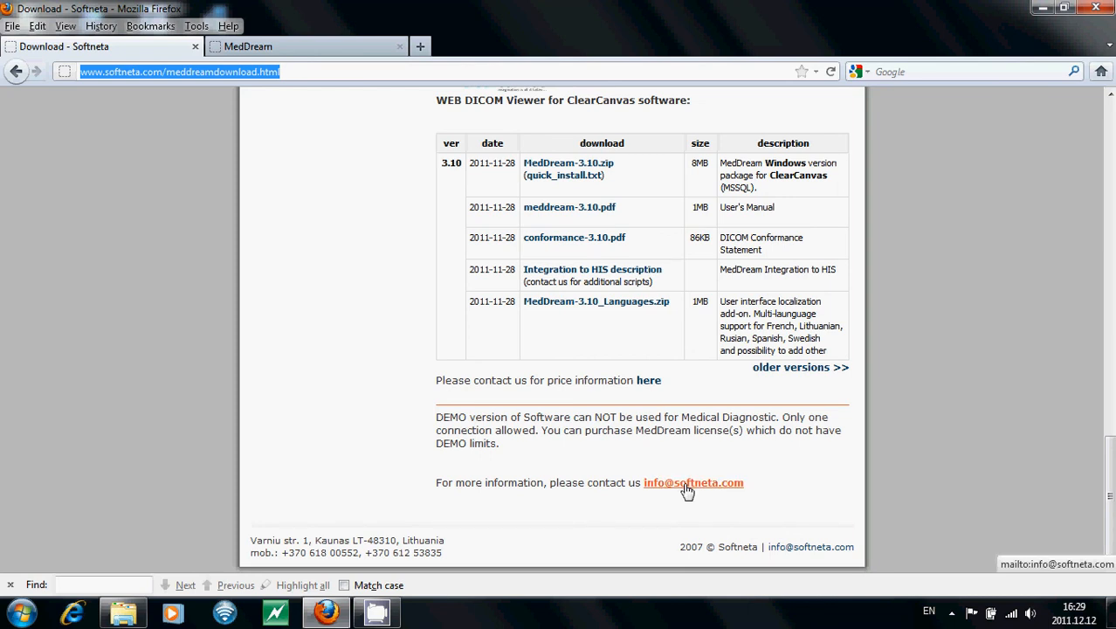
{"action": "mouse_move", "coordinate": [669, 515]}
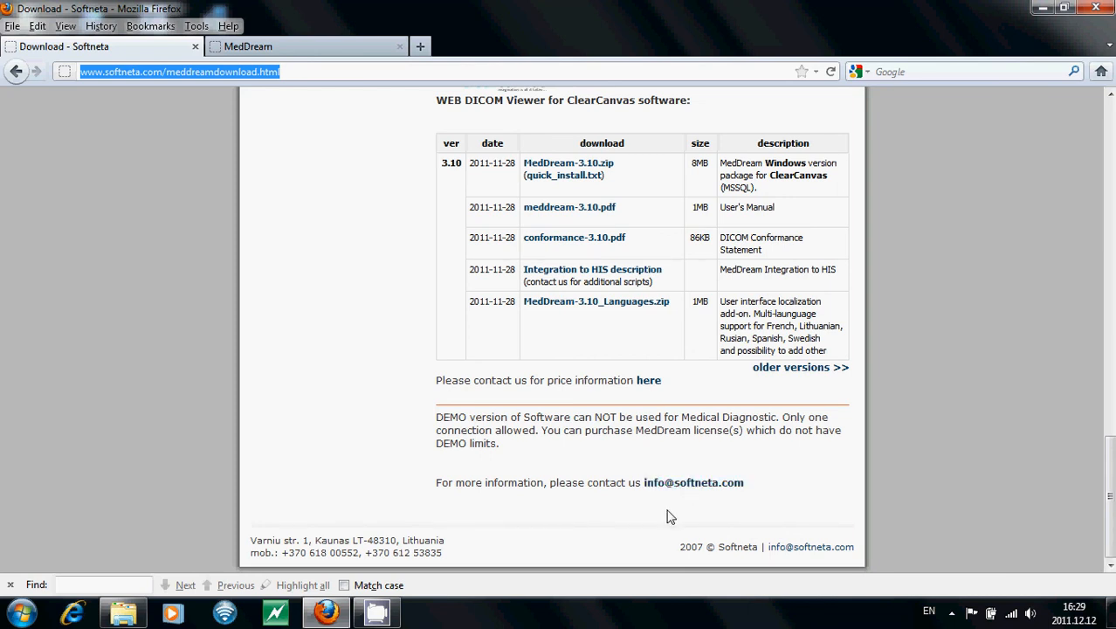